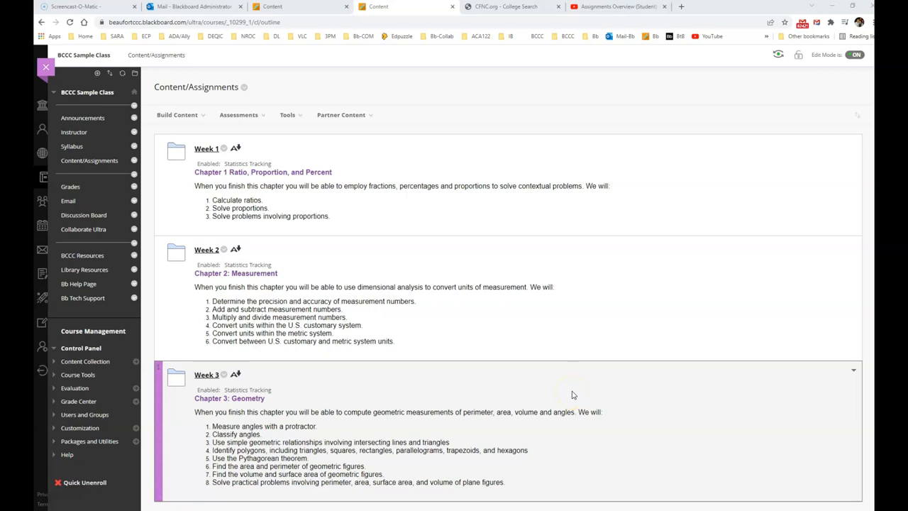
{"action": "mouse_move", "coordinate": [559, 400]}
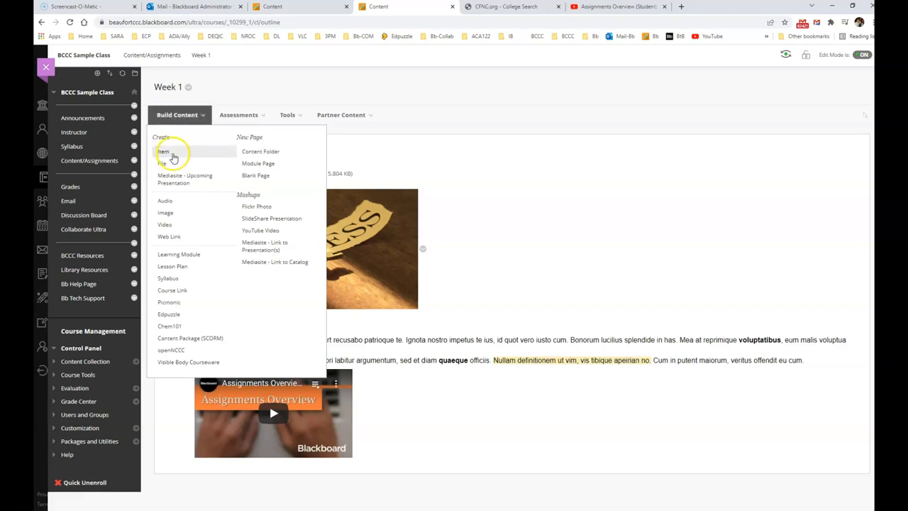
{"action": "mouse_move", "coordinate": [170, 236]}
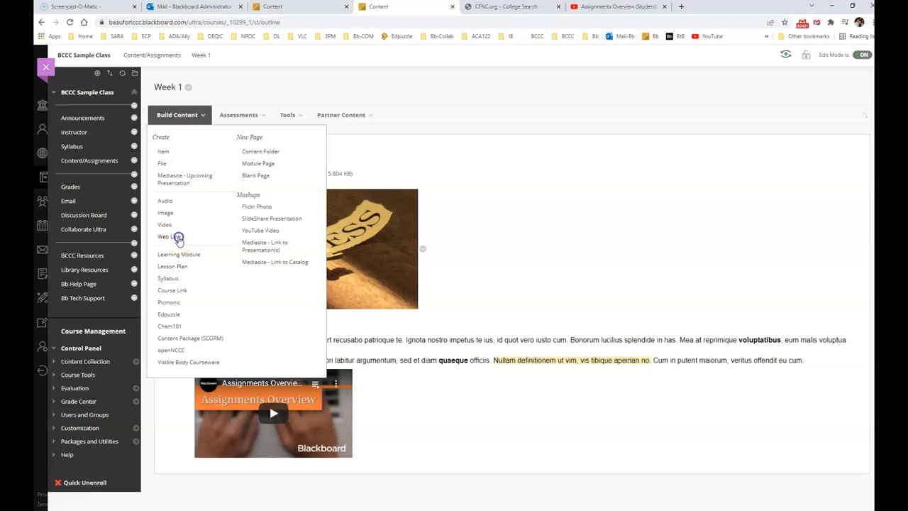
Create a new Web Link in Week 1 and name it 'Required Viewing'.
{"action": "left_click", "coordinate": [164, 235]}
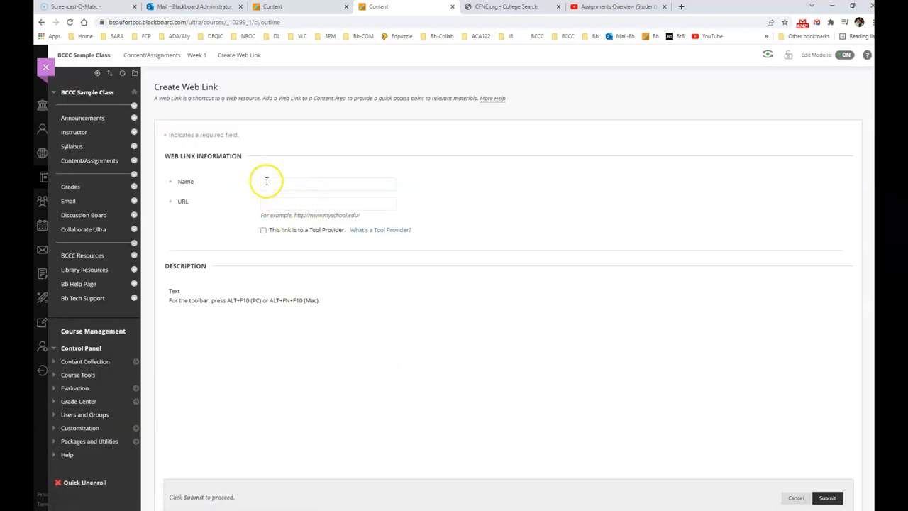
{"action": "left_click", "coordinate": [326, 182]}
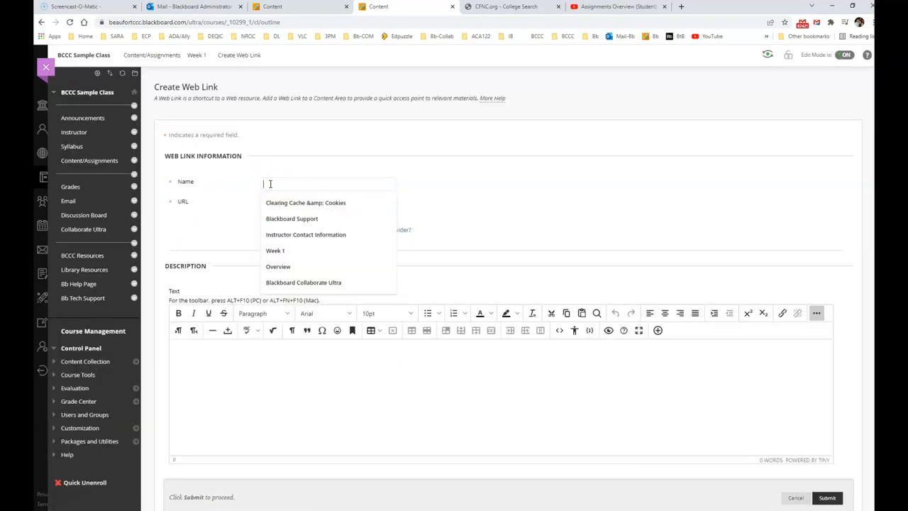
{"action": "type", "text": "Required Viewing"}
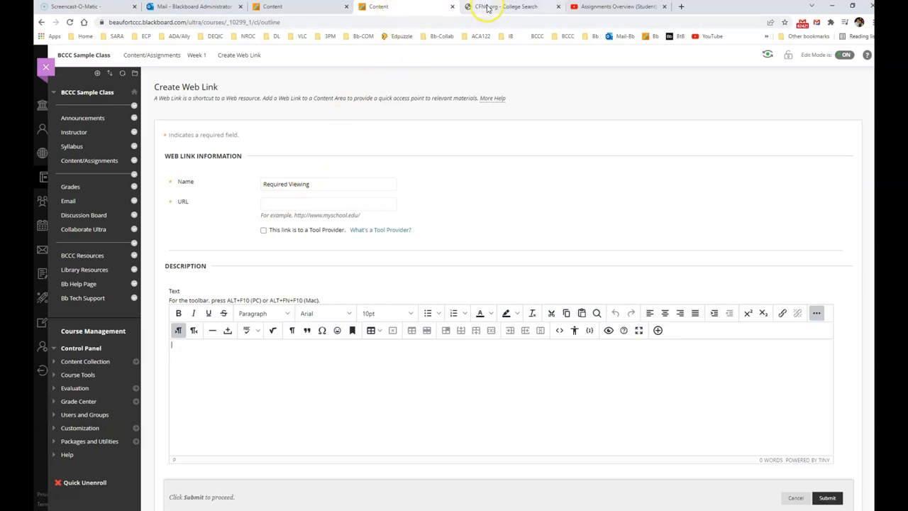
{"action": "mouse_move", "coordinate": [568, 14]}
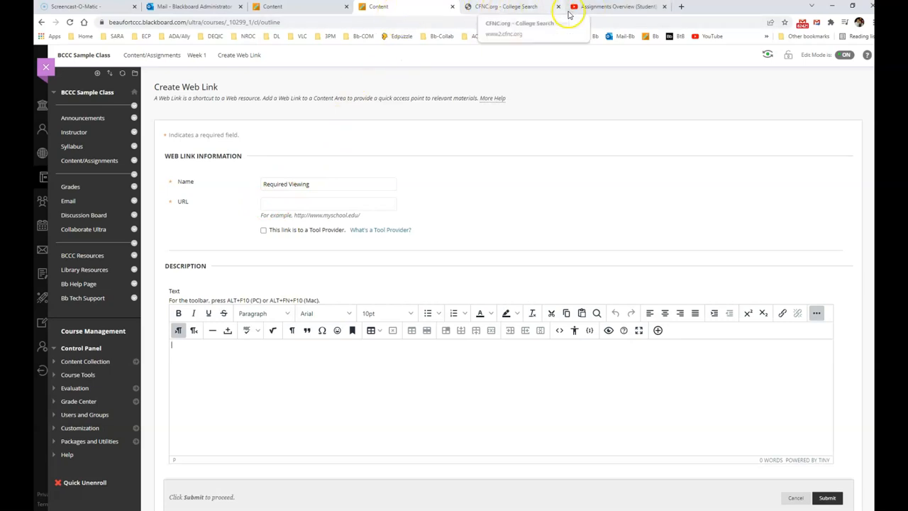
Copy the Assignments Overview video's address from YouTube and return to the Blackboard form.
{"action": "left_click", "coordinate": [617, 5]}
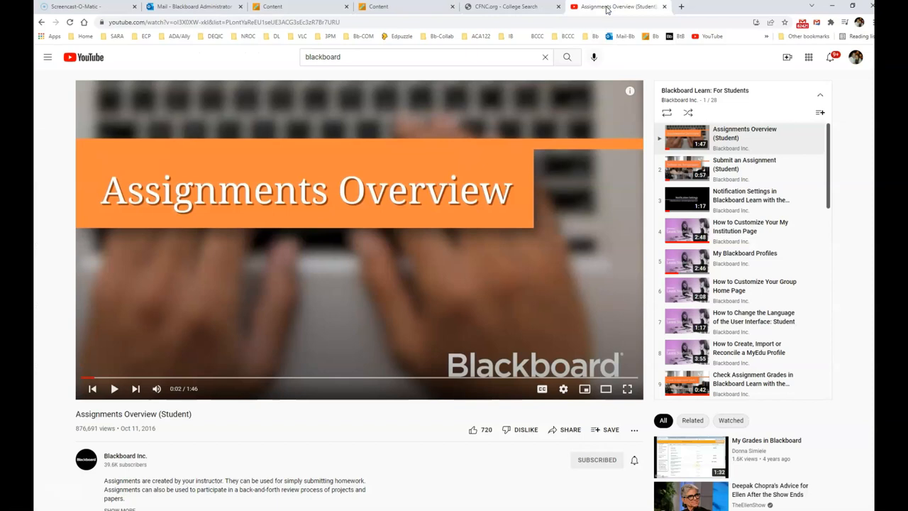
{"action": "left_click", "coordinate": [508, 6]}
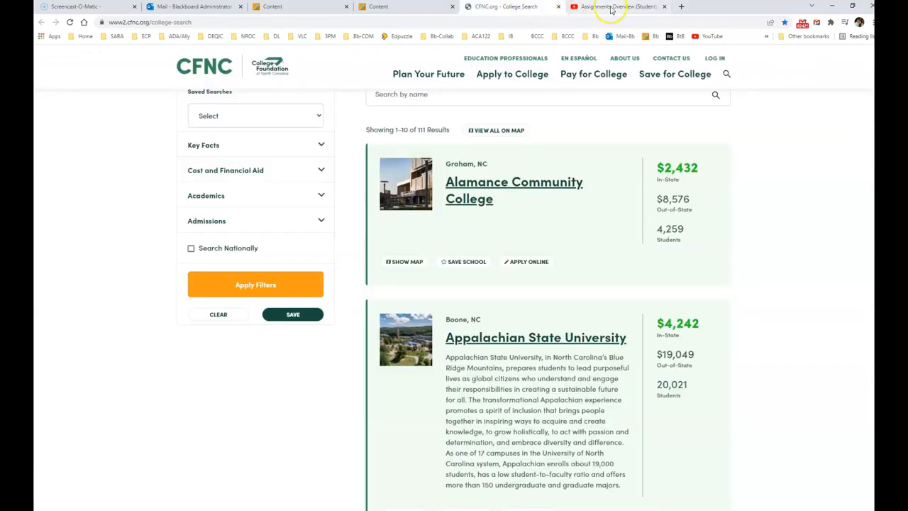
{"action": "left_click", "coordinate": [617, 5]}
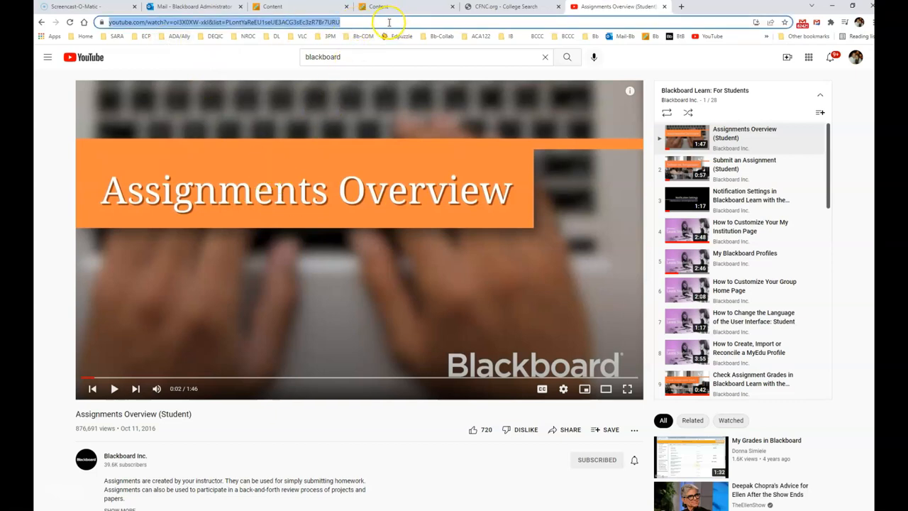
{"action": "left_click", "coordinate": [400, 6]}
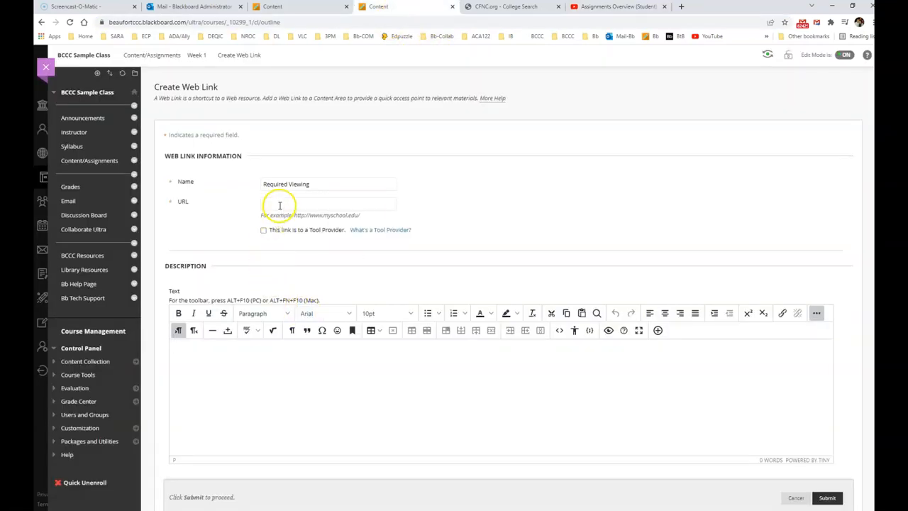
Paste the YouTube playlist video address into the web link's URL field.
{"action": "type", "text": "ki&list=PLontYaReEU1seUE3ACG3sEc3zR7Br7URU"}
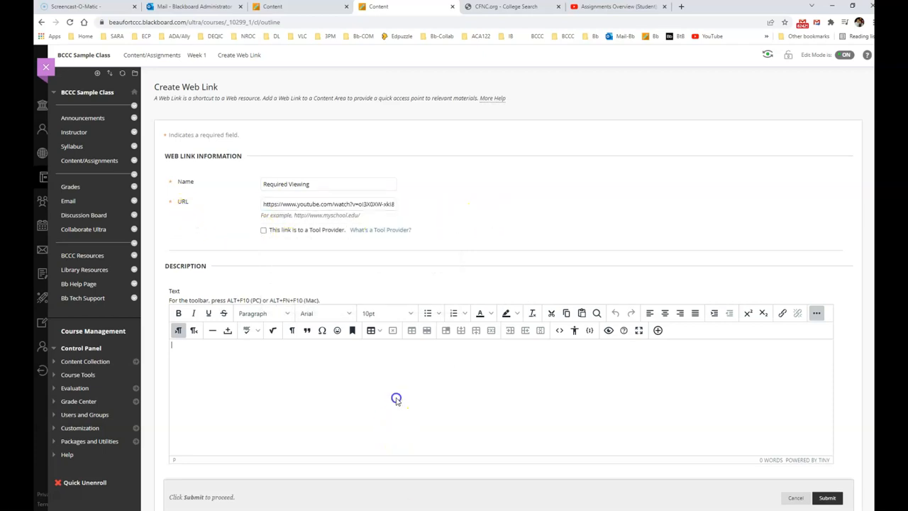
{"action": "scroll", "scroll_direction": "down", "scroll_amount": 3}
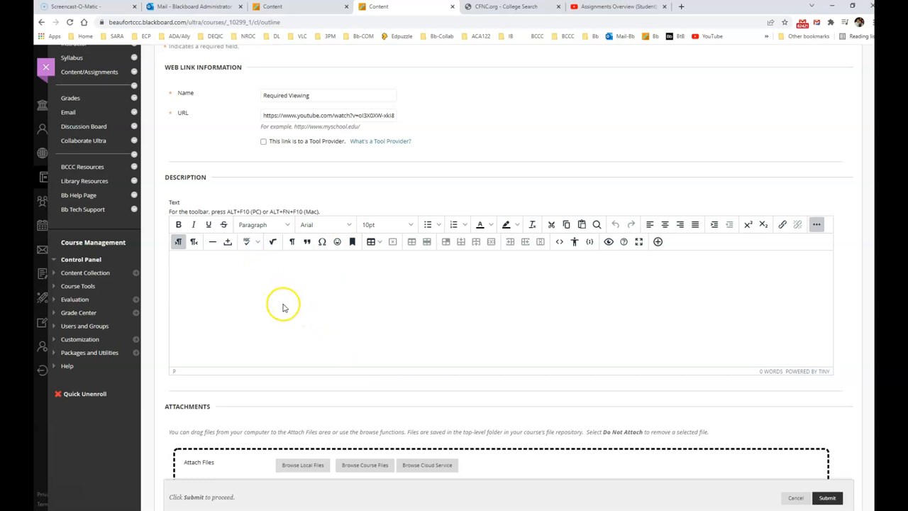
{"action": "mouse_move", "coordinate": [284, 305]}
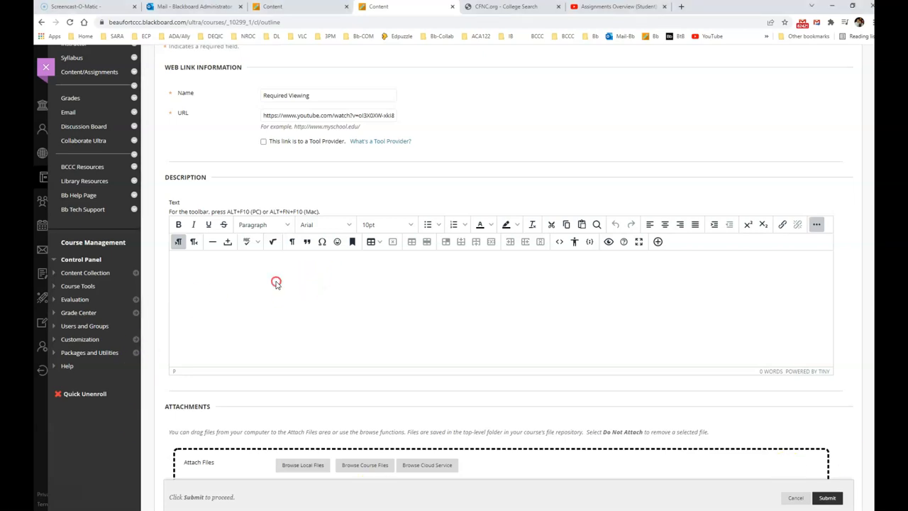
Paste the Lorem ipsum description keeping its formatting and highlight a phrase in yellow.
{"action": "key", "text": "ctrl+v"}
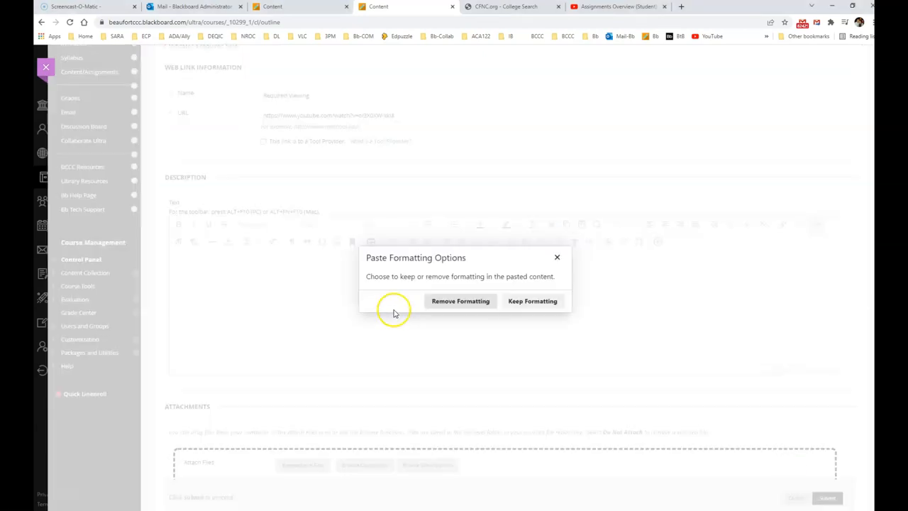
{"action": "left_click", "coordinate": [532, 301]}
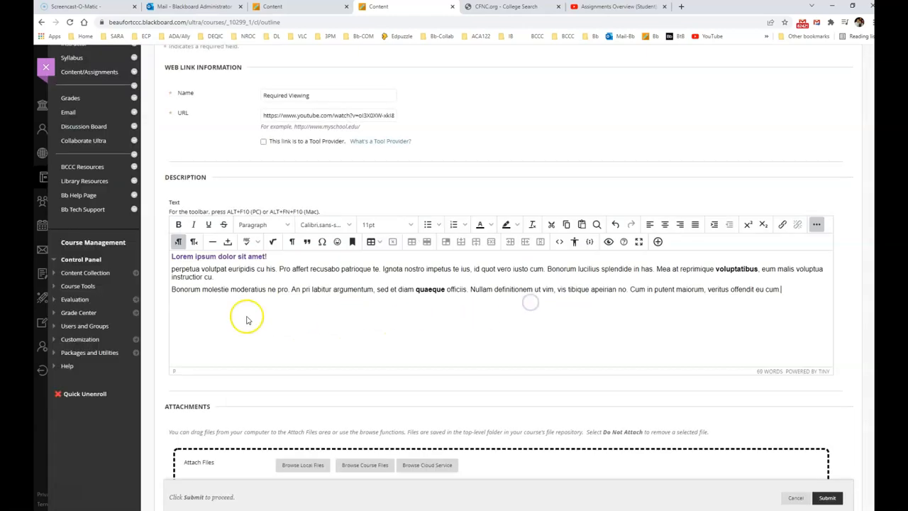
{"action": "mouse_move", "coordinate": [589, 315]}
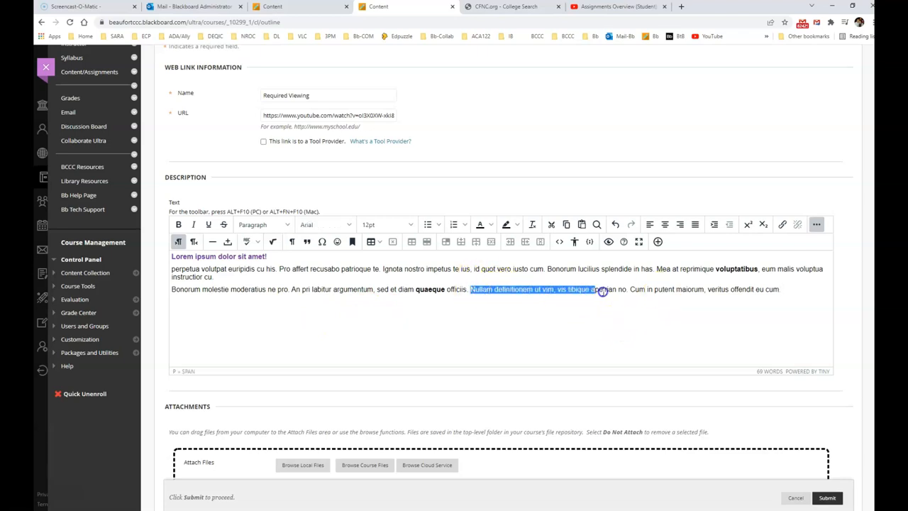
{"action": "left_click", "coordinate": [520, 224]}
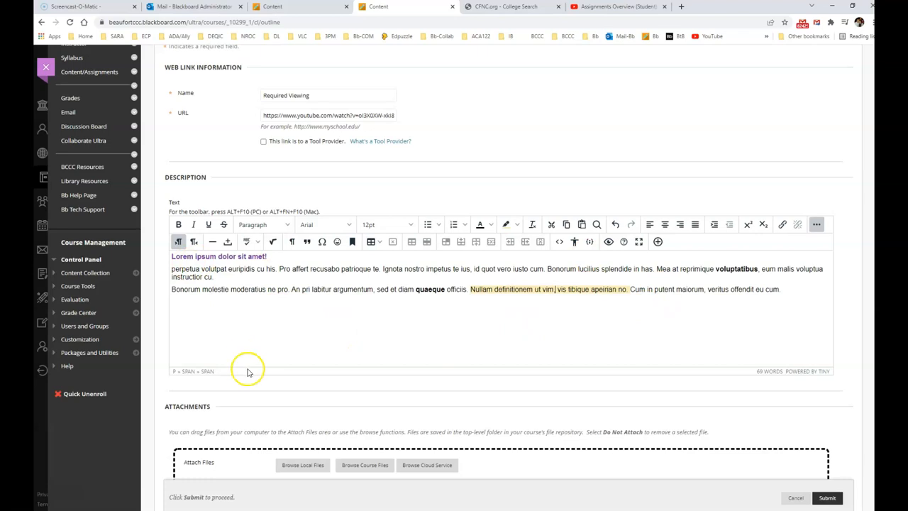
{"action": "mouse_move", "coordinate": [499, 338]}
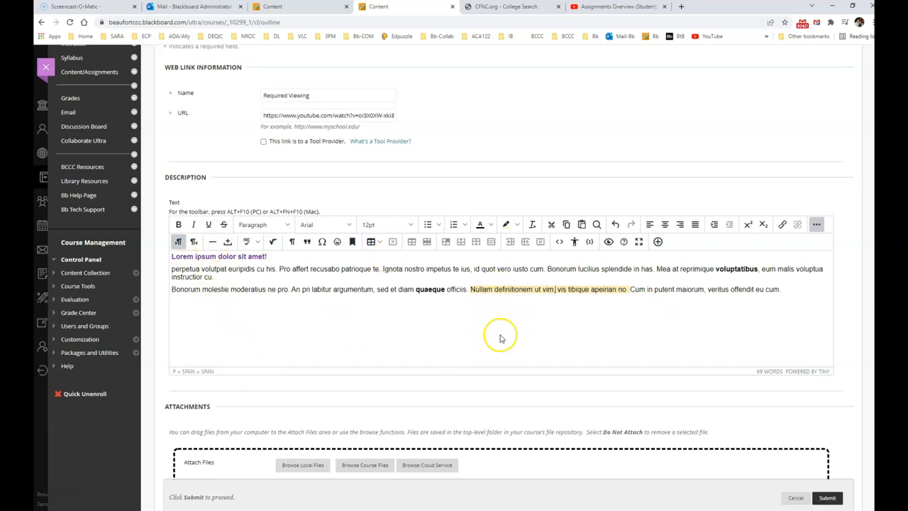
{"action": "scroll", "scroll_direction": "down", "scroll_amount": 3}
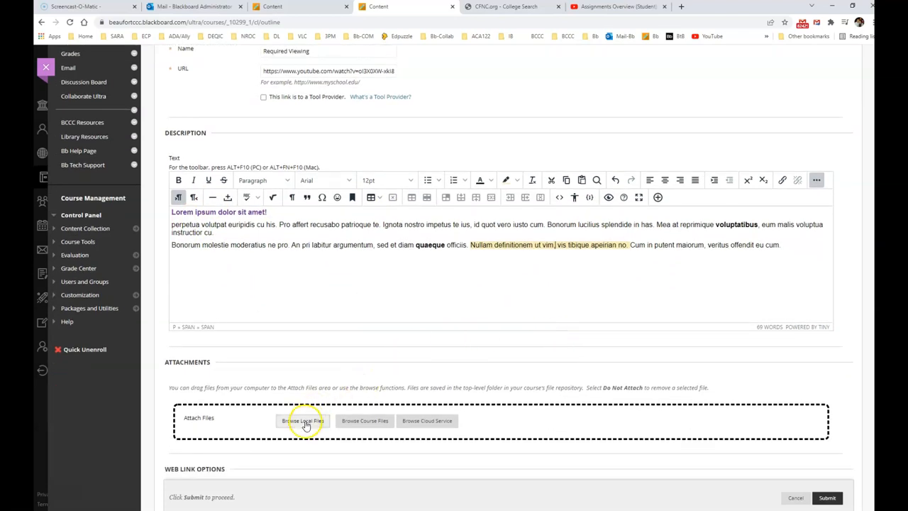
{"action": "scroll", "scroll_direction": "down", "scroll_amount": 3}
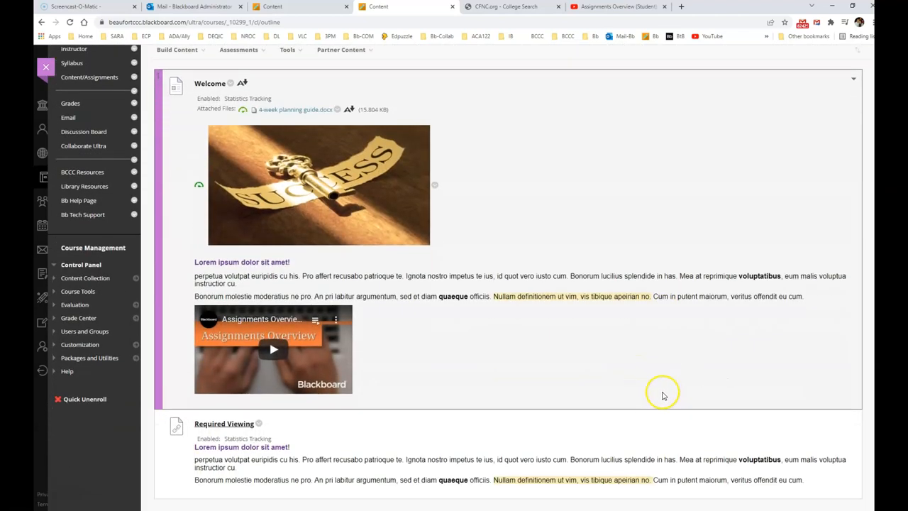
{"action": "mouse_move", "coordinate": [210, 142]}
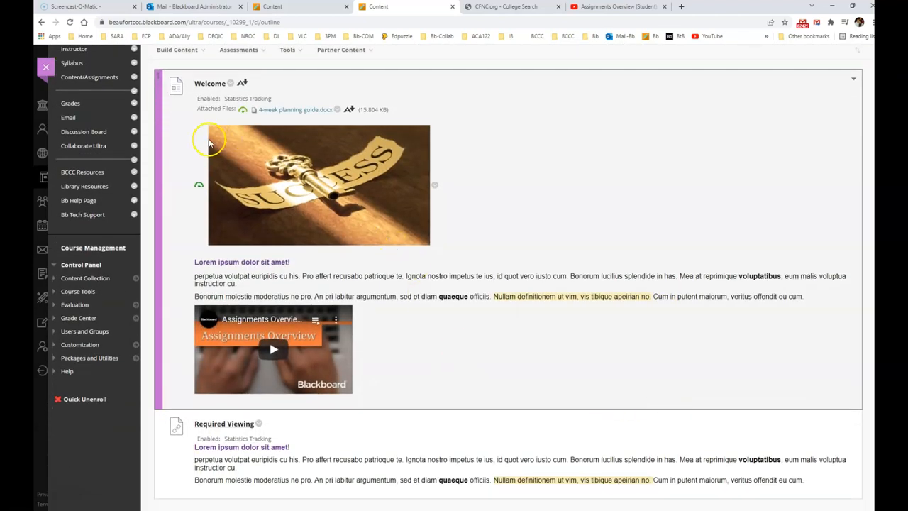
{"action": "mouse_move", "coordinate": [335, 366]}
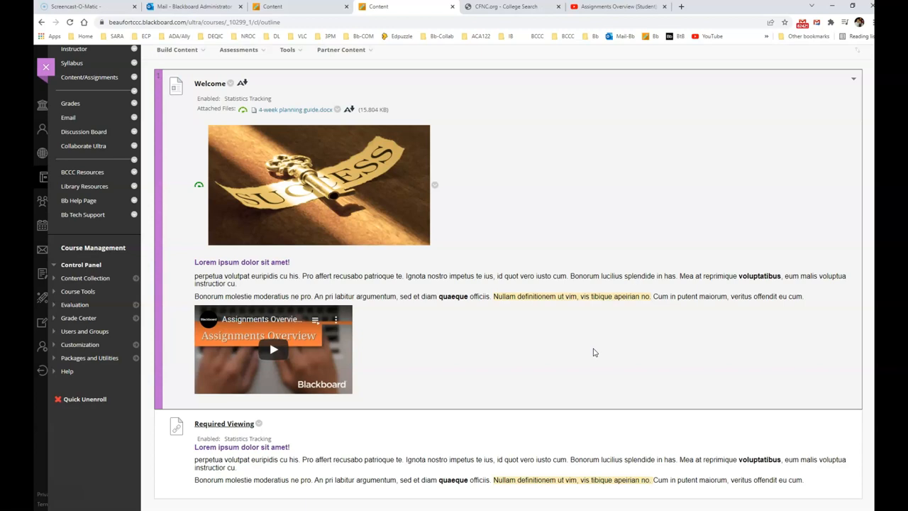
{"action": "mouse_move", "coordinate": [164, 331]}
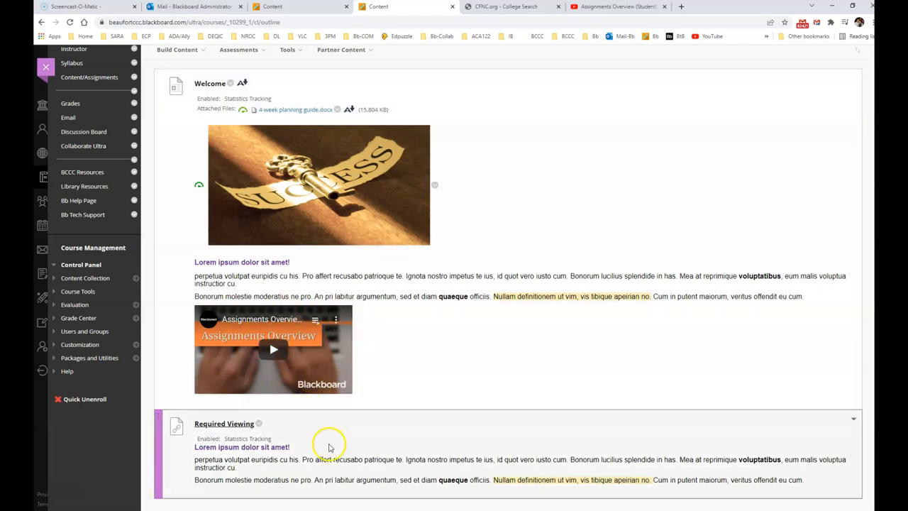
{"action": "mouse_move", "coordinate": [250, 475]}
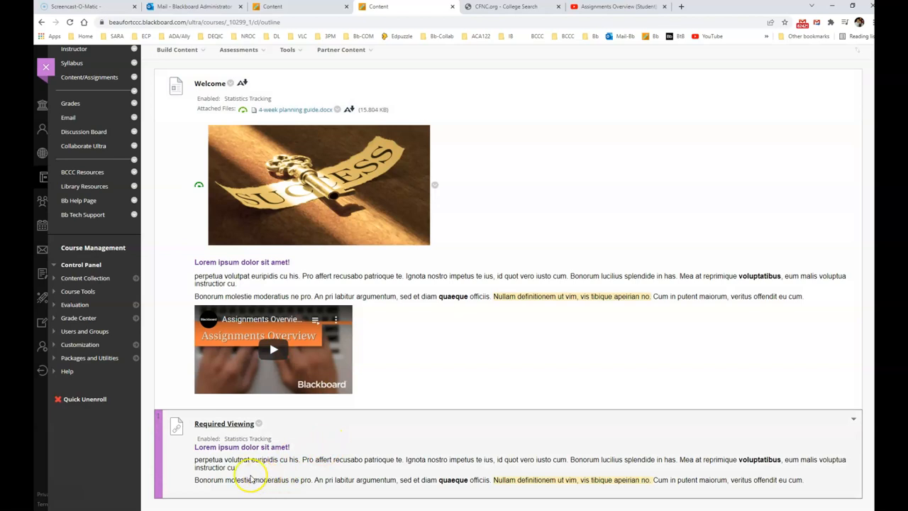
{"action": "mouse_move", "coordinate": [218, 423]}
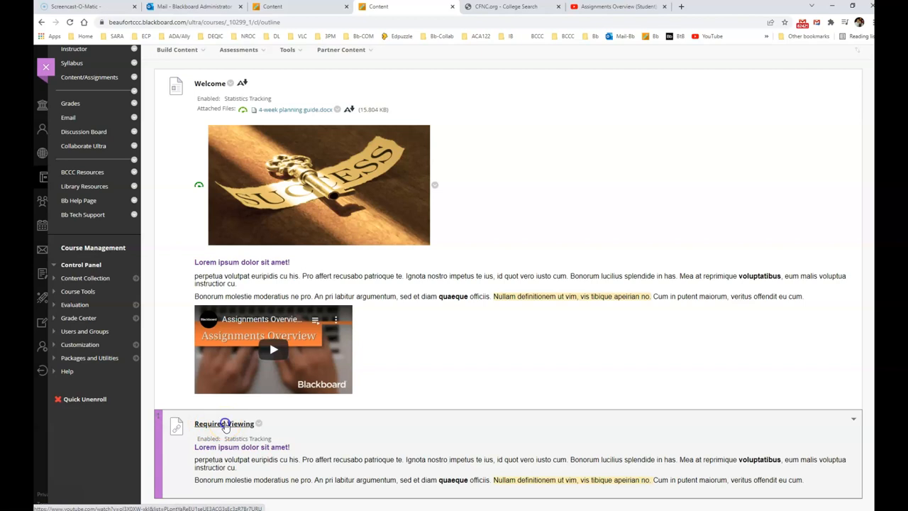
Test the saved Required Viewing link so it opens the Assignments Overview video.
{"action": "left_click", "coordinate": [272, 349]}
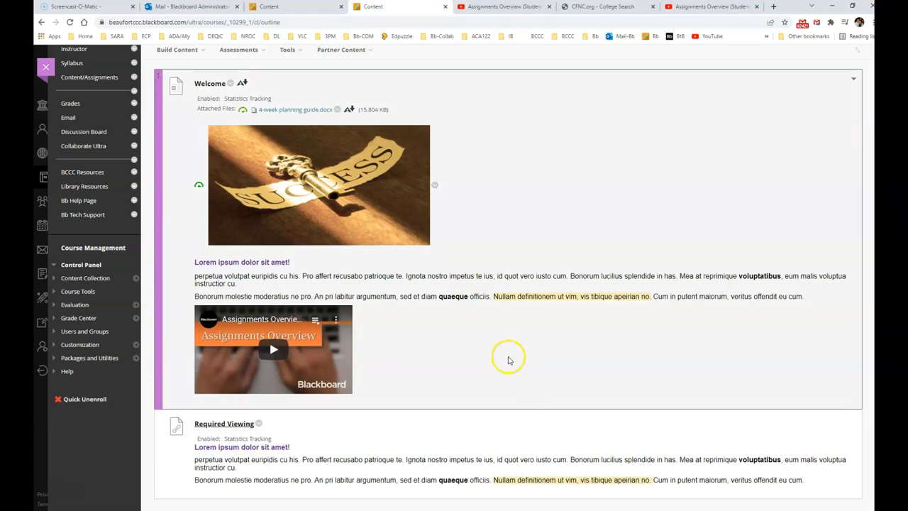
{"action": "mouse_move", "coordinate": [401, 346]}
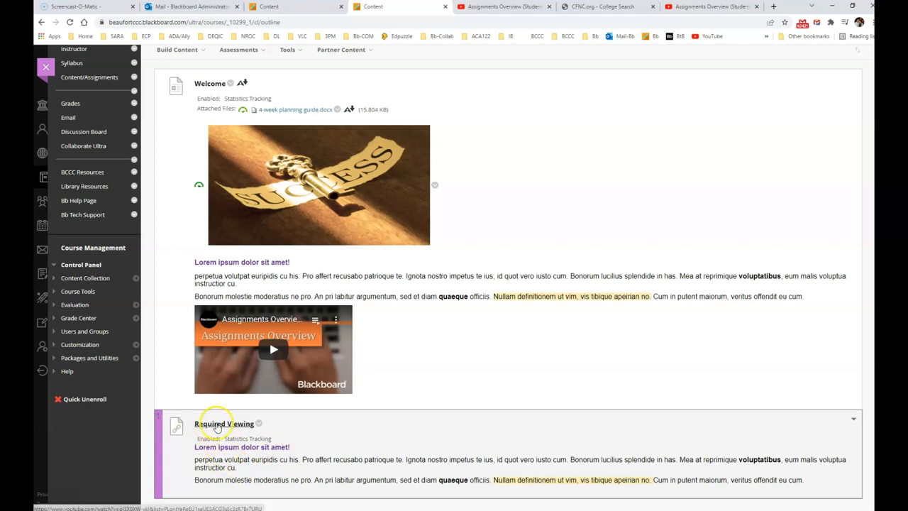
{"action": "mouse_move", "coordinate": [358, 458]}
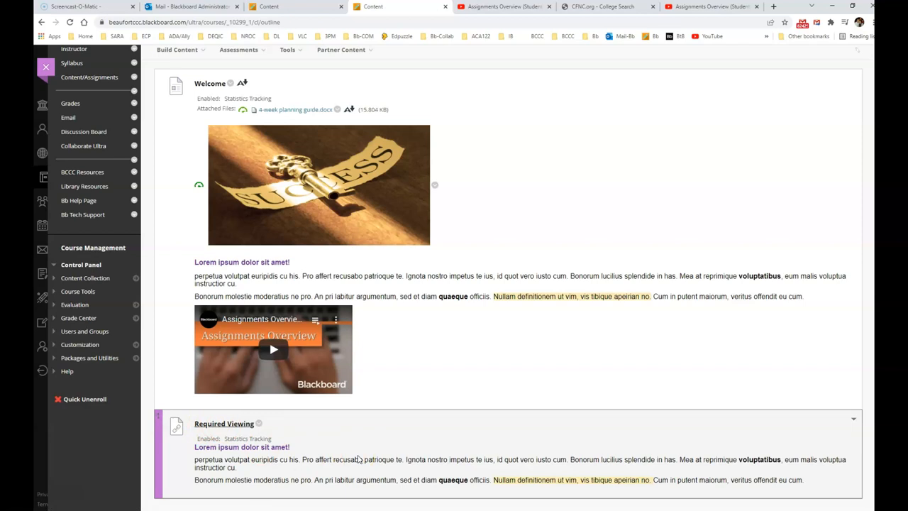
{"action": "mouse_move", "coordinate": [257, 462]}
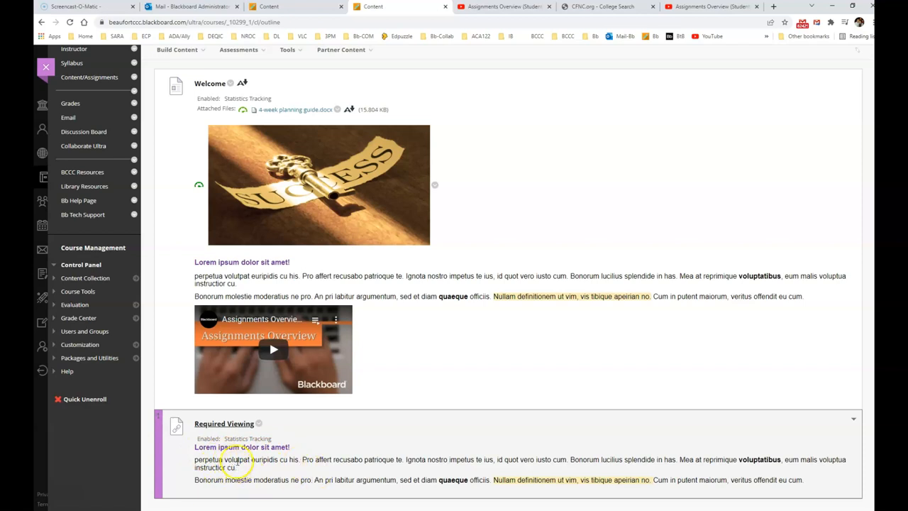
{"action": "mouse_move", "coordinate": [225, 423]}
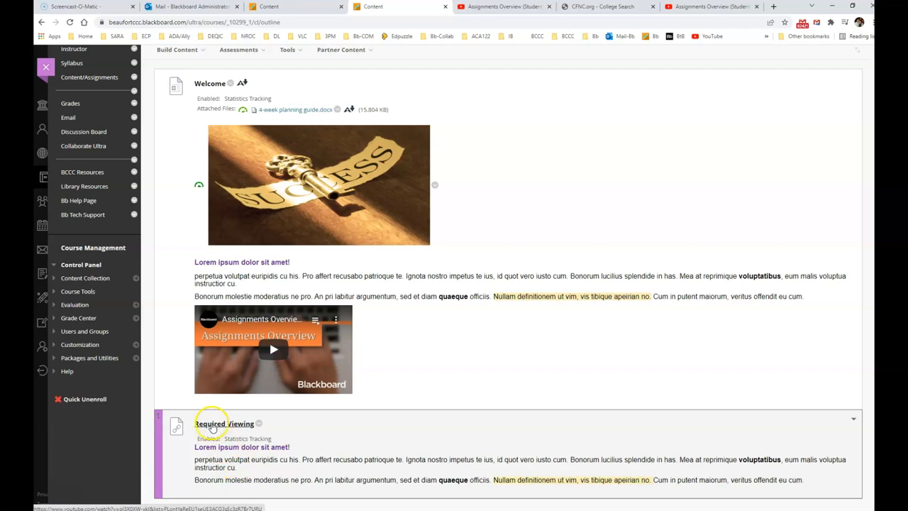
{"action": "mouse_move", "coordinate": [220, 426]}
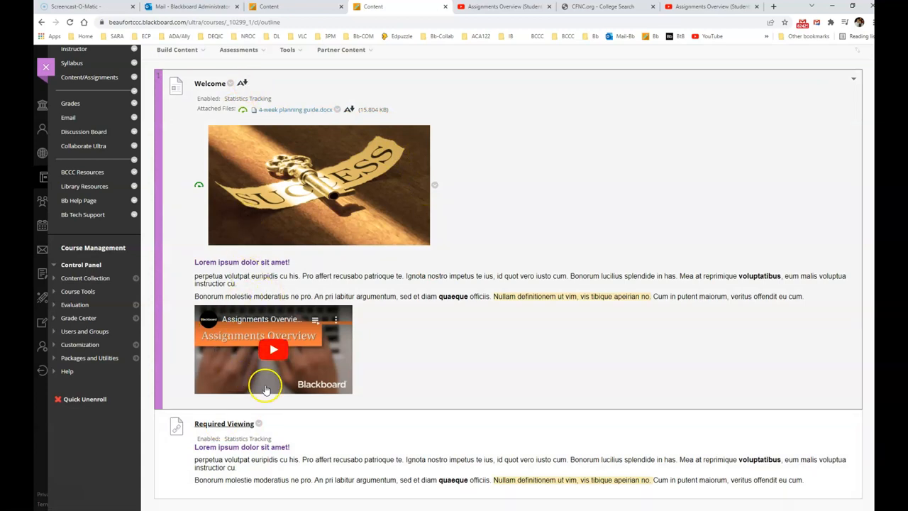
{"action": "mouse_move", "coordinate": [273, 349]}
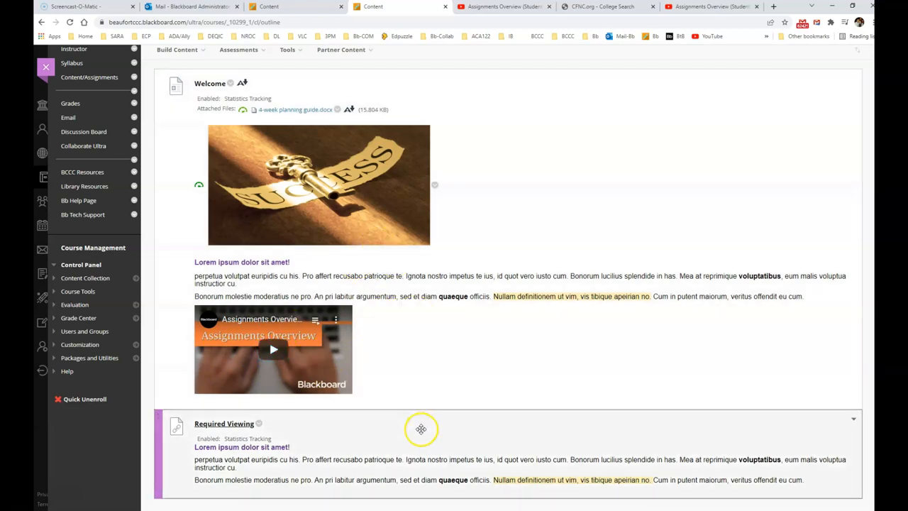
{"action": "mouse_move", "coordinate": [324, 426]}
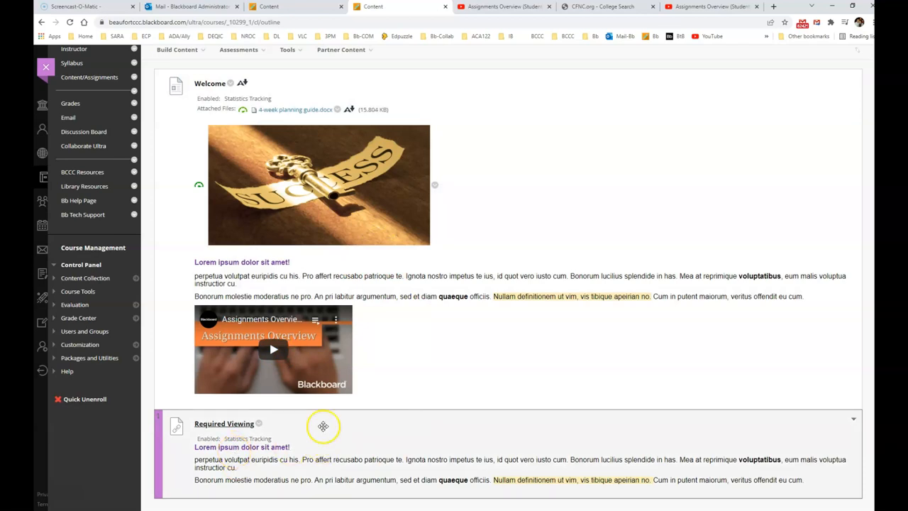
{"action": "mouse_move", "coordinate": [480, 477]}
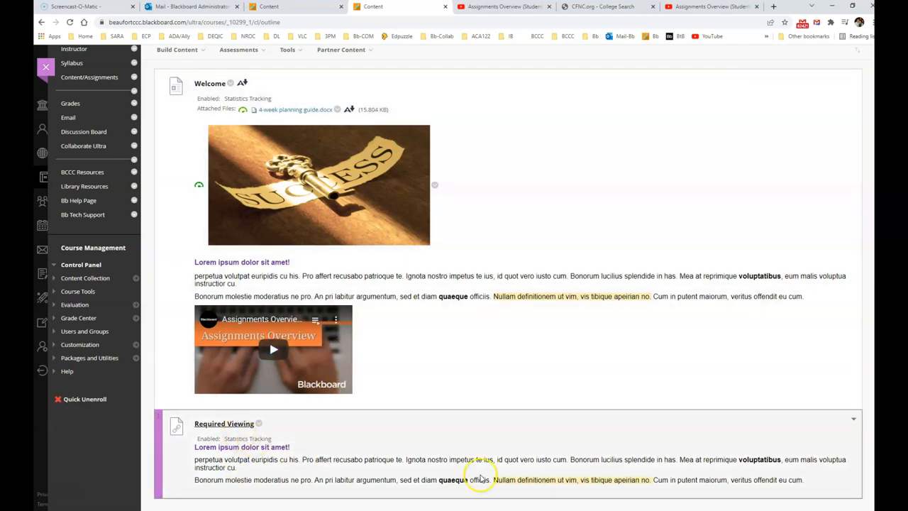
{"action": "mouse_move", "coordinate": [441, 435]}
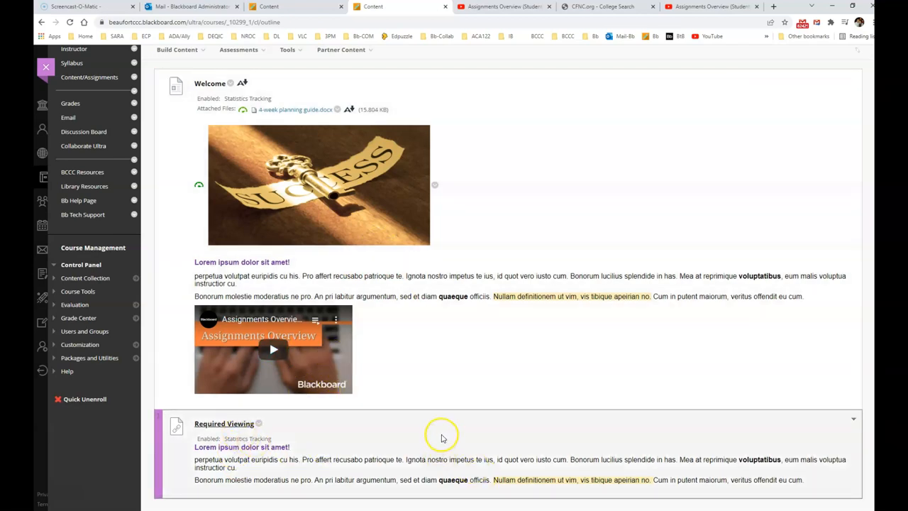